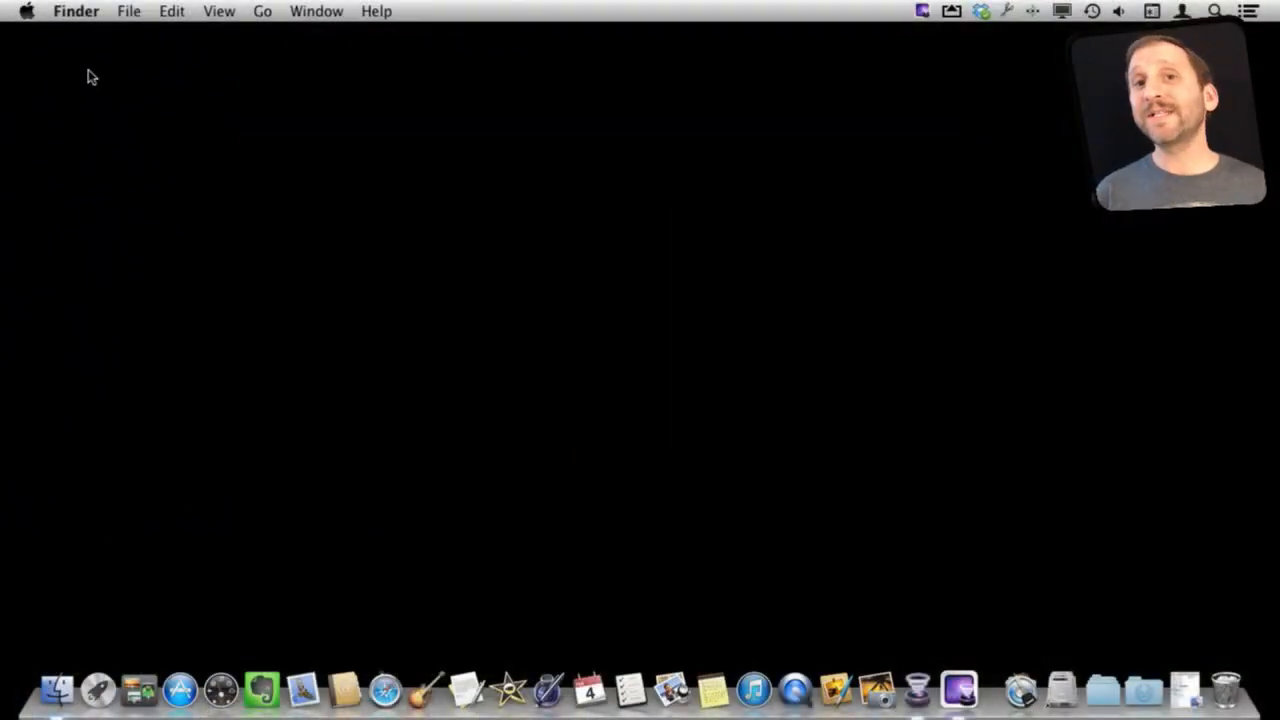
- Bring up the Displays pane for the PL201M monitor from System Preferences in the Dock
left_click(27, 11)
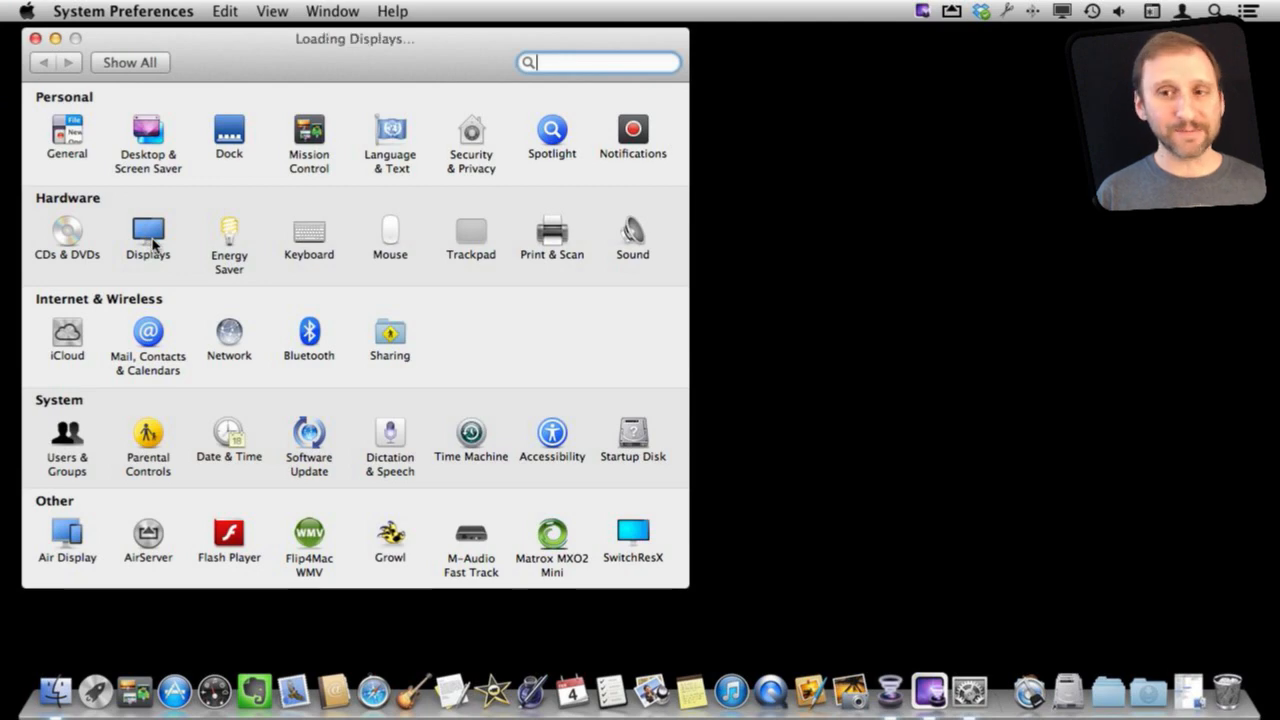
left_click(147, 233)
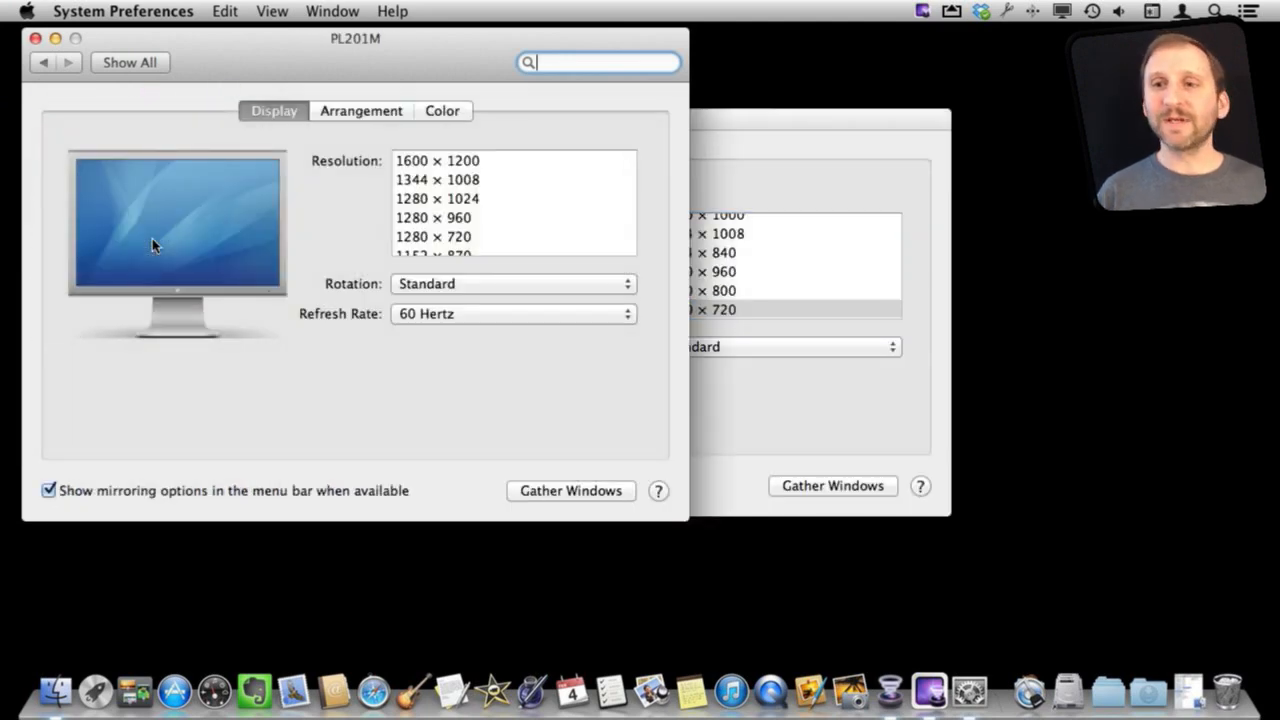
mouse_move(228, 90)
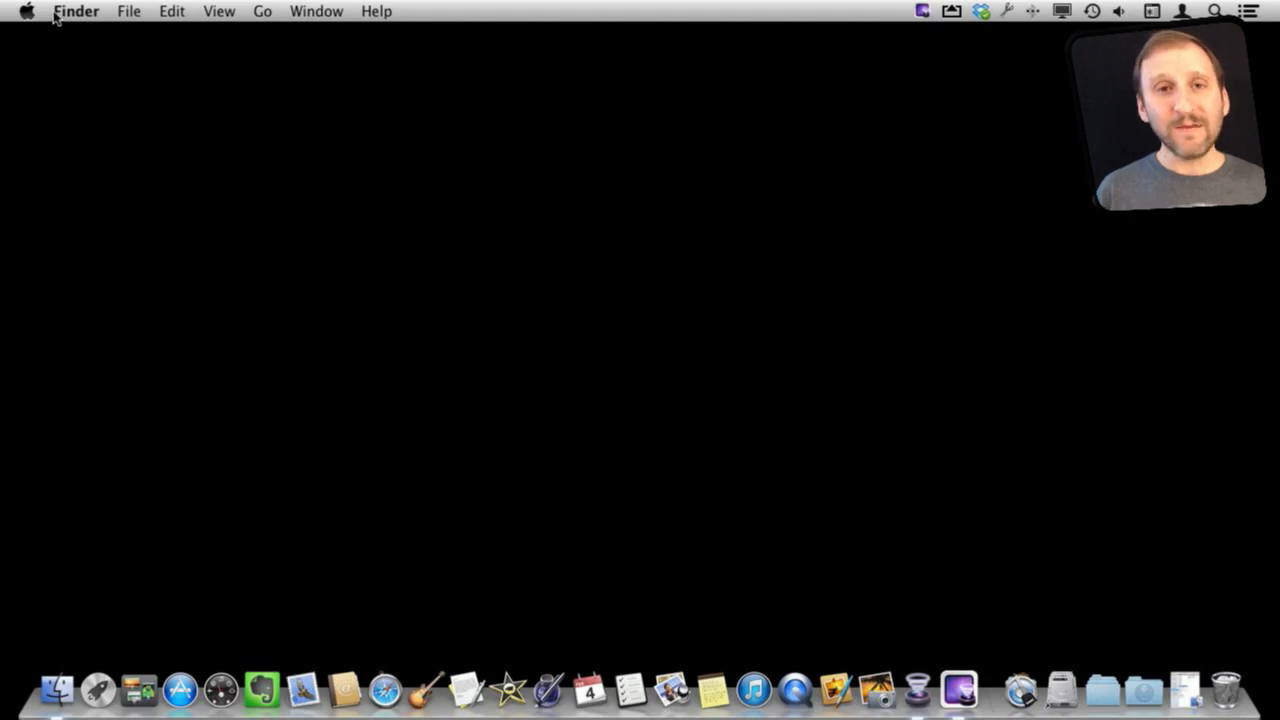
- Reopen System Preferences and show its Dock menu listing the individual preference panes
left_click(27, 11)
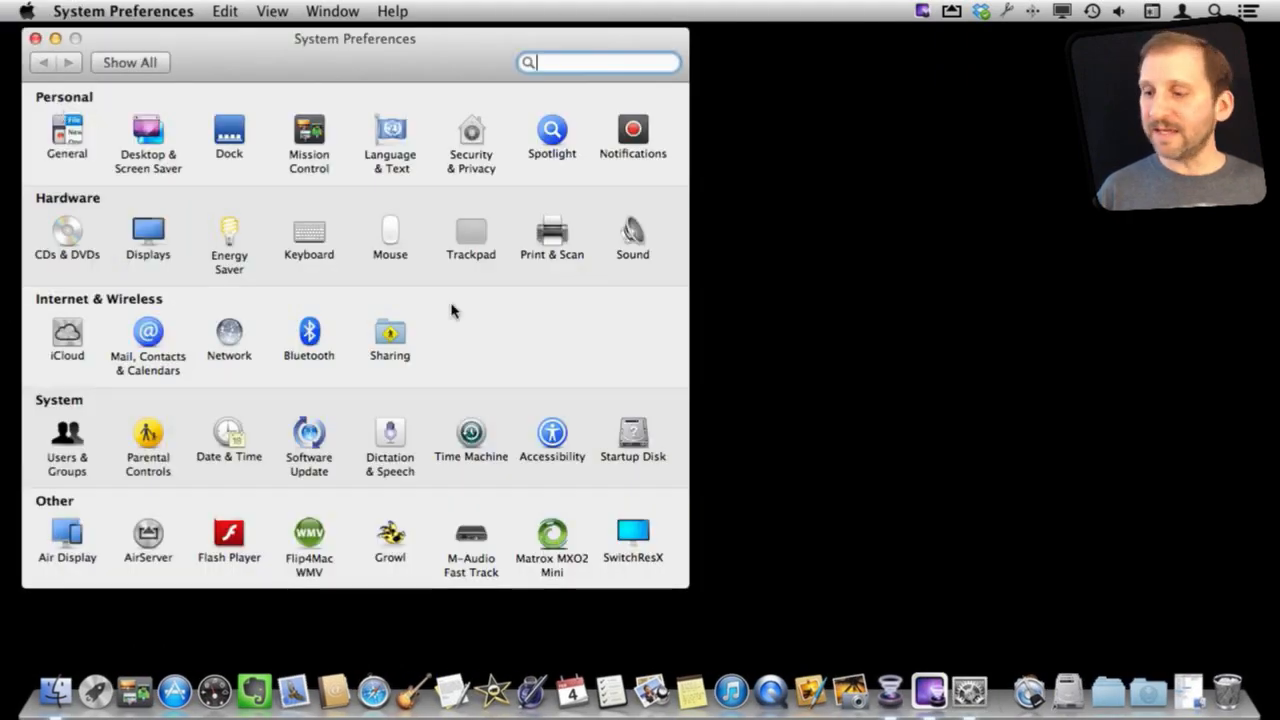
mouse_move(968, 690)
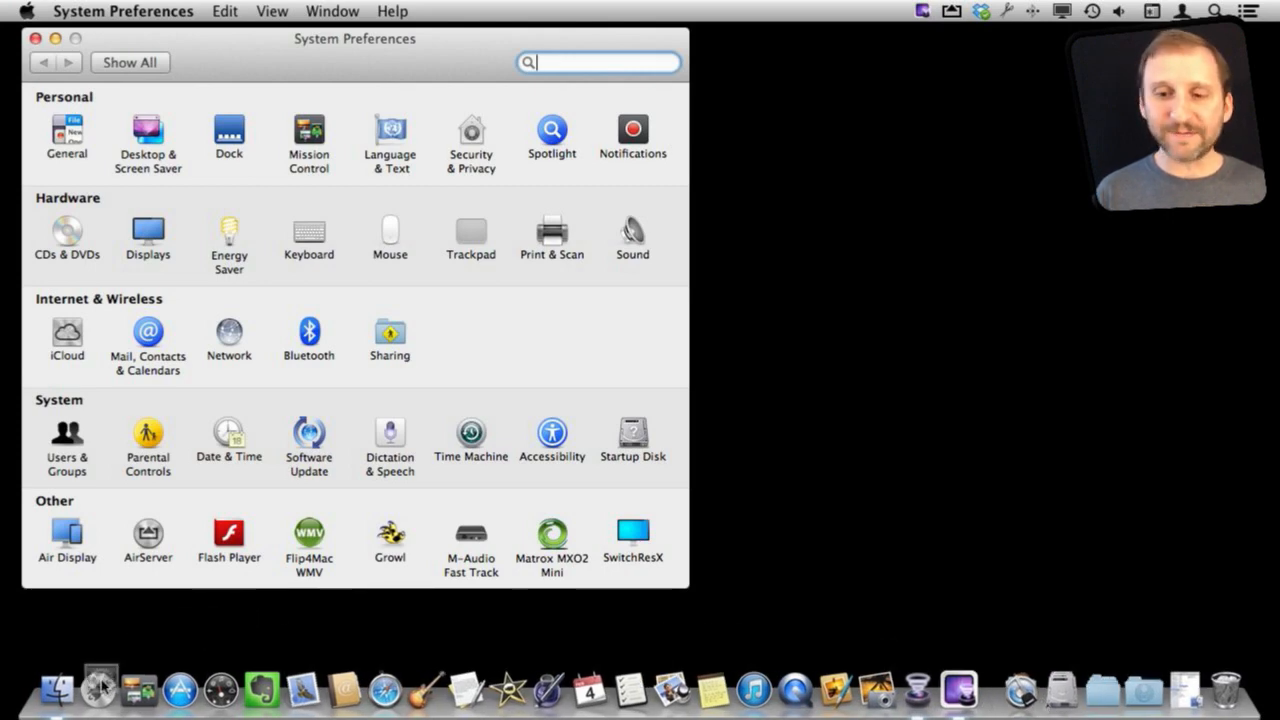
mouse_move(95, 688)
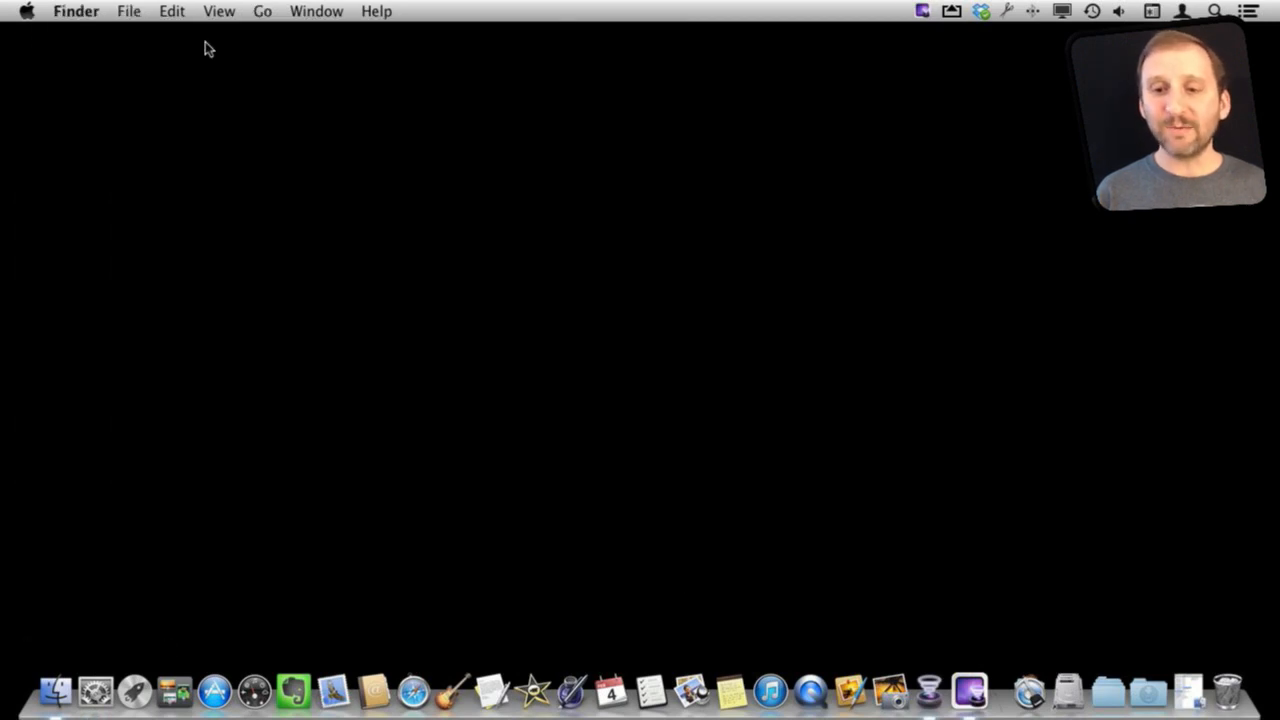
mouse_move(95, 690)
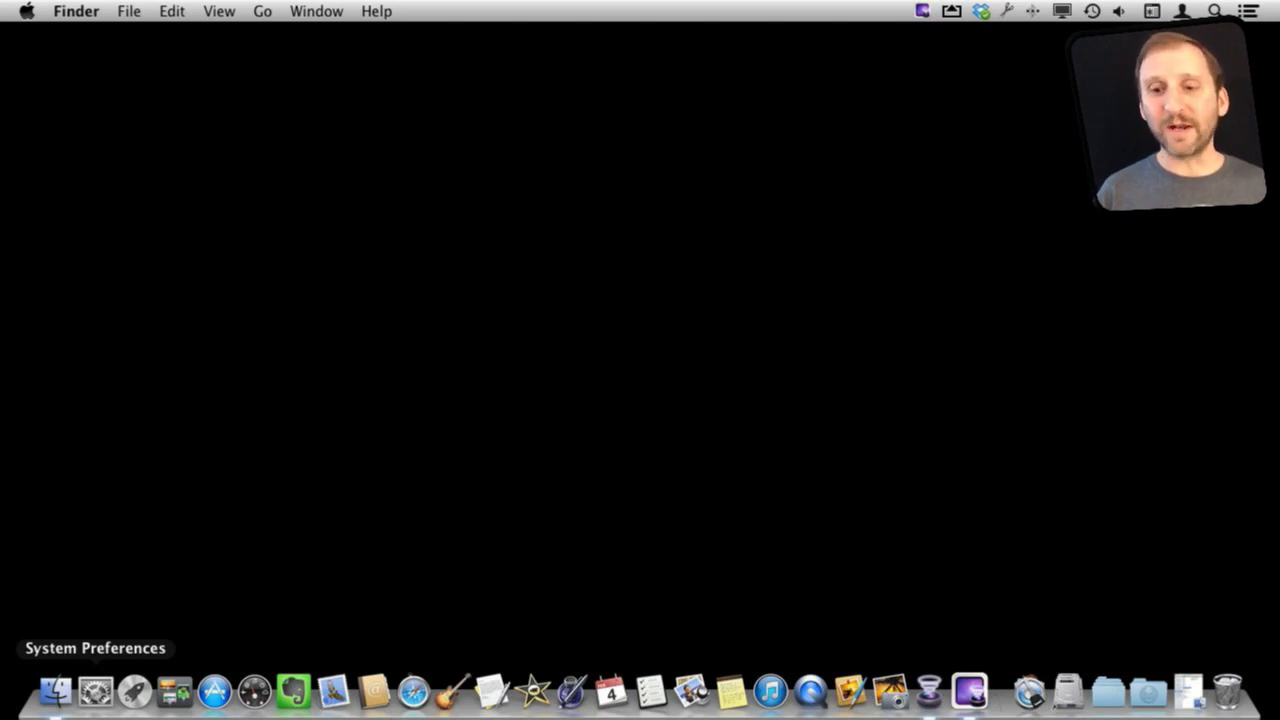
right_click(95, 690)
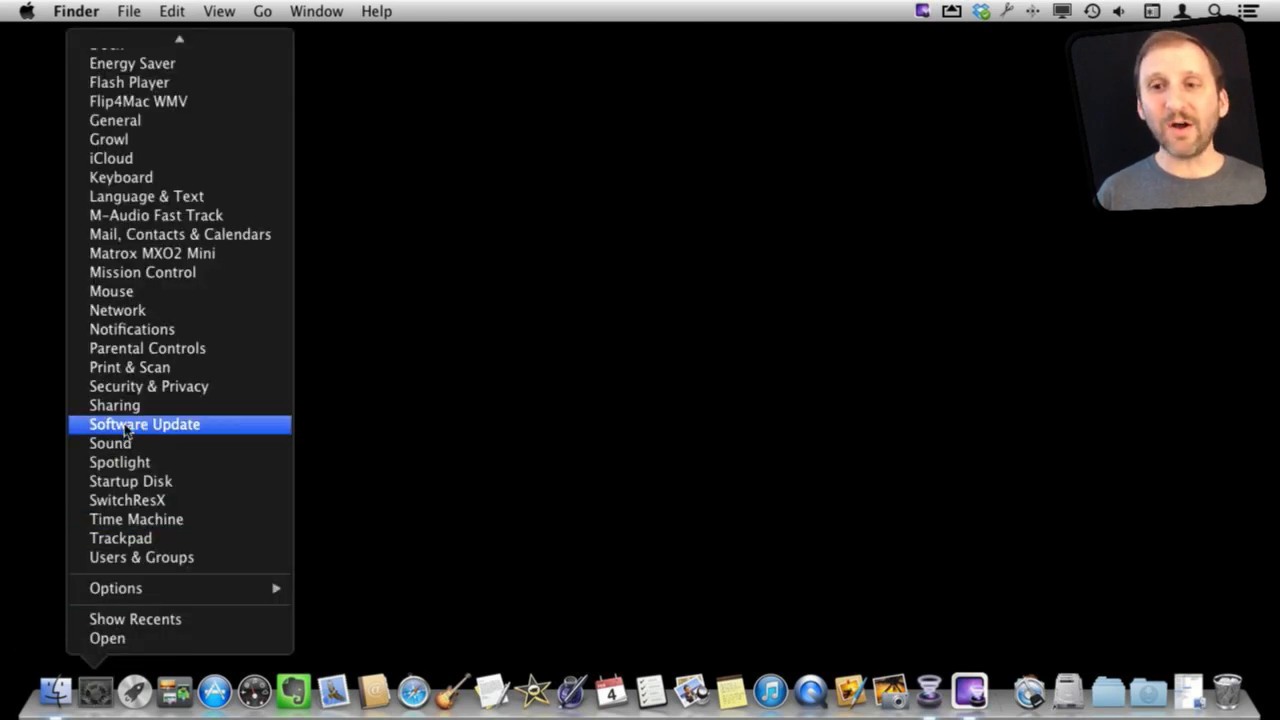
scroll("up", 3)
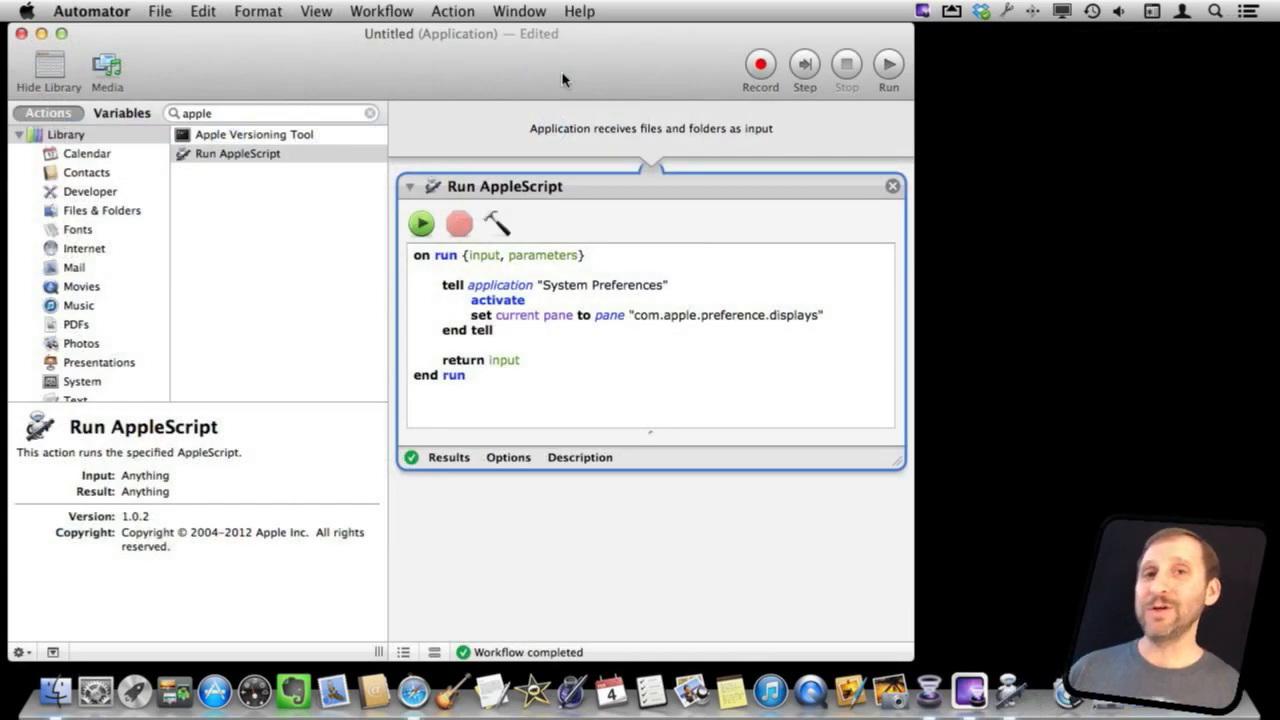
mouse_move(465, 81)
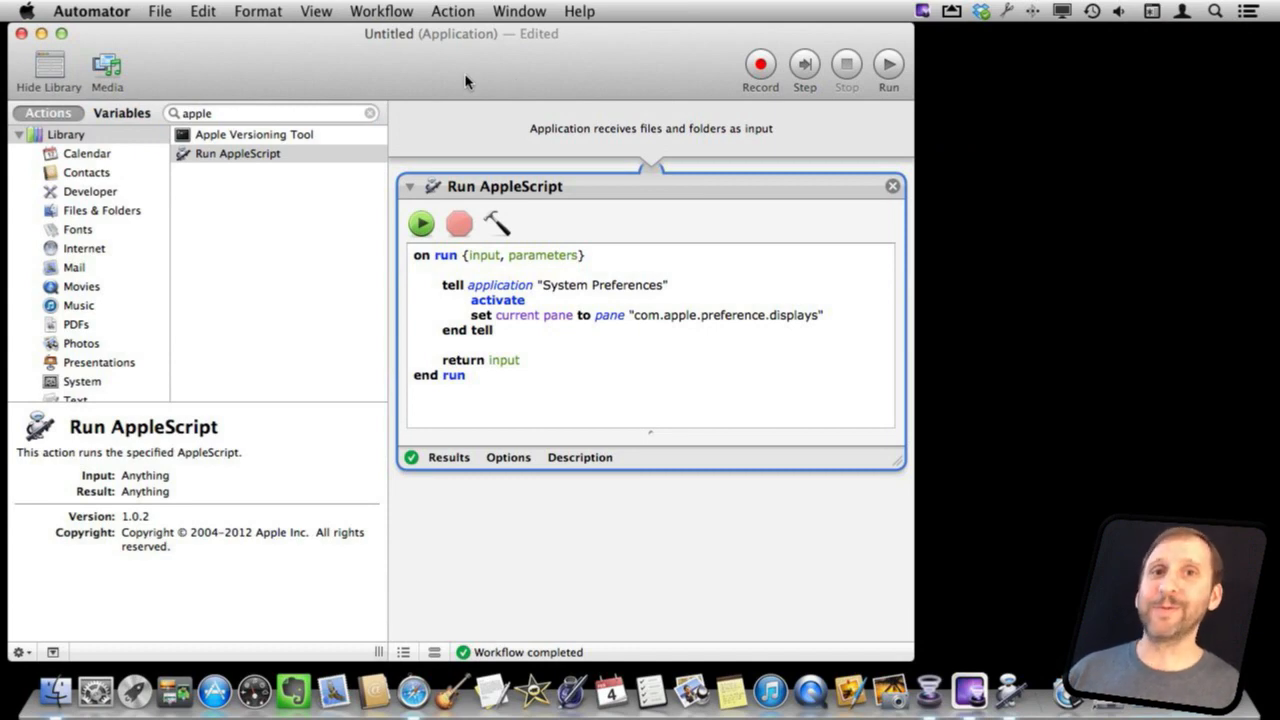
mouse_move(436, 172)
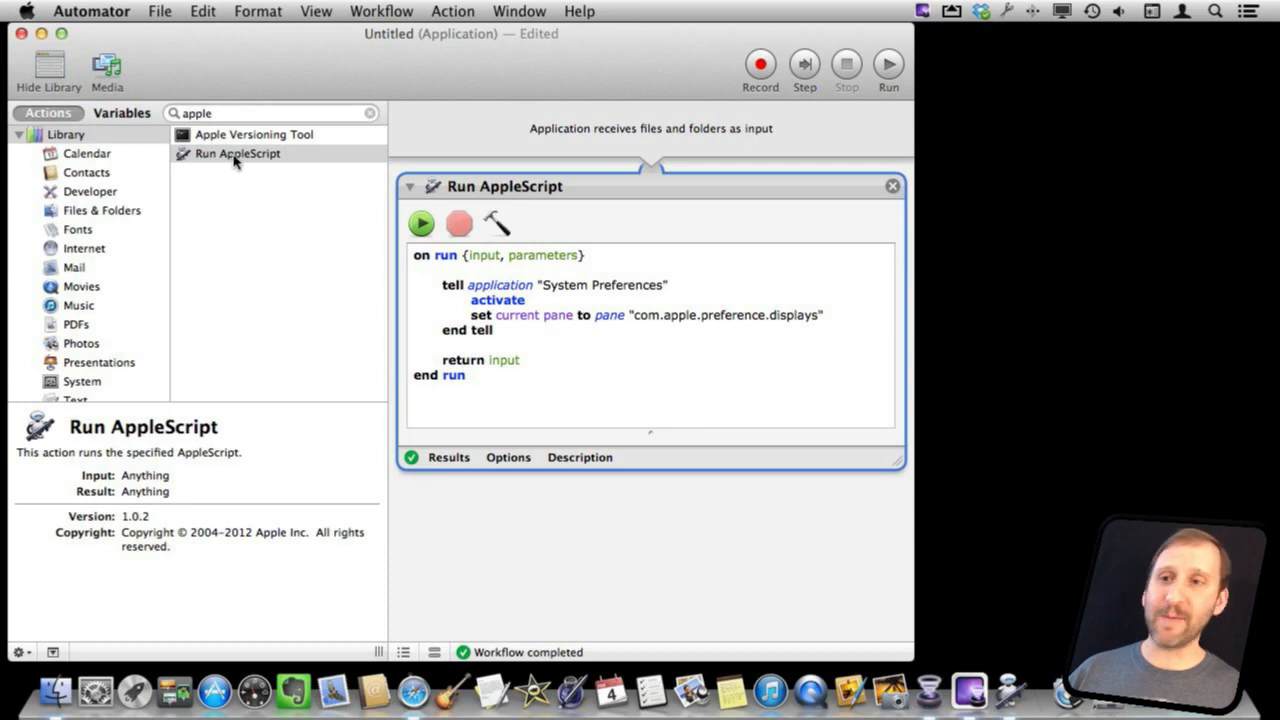
mouse_move(210, 150)
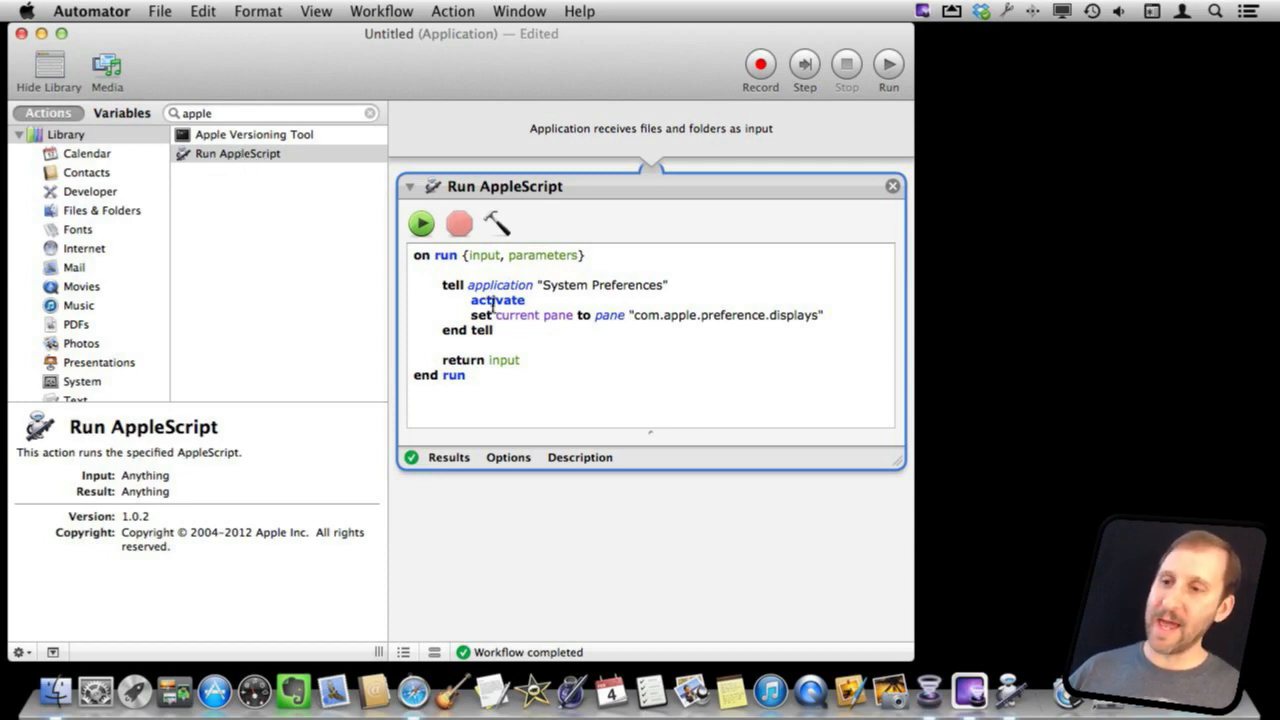
left_click_drag(452, 285, 492, 330)
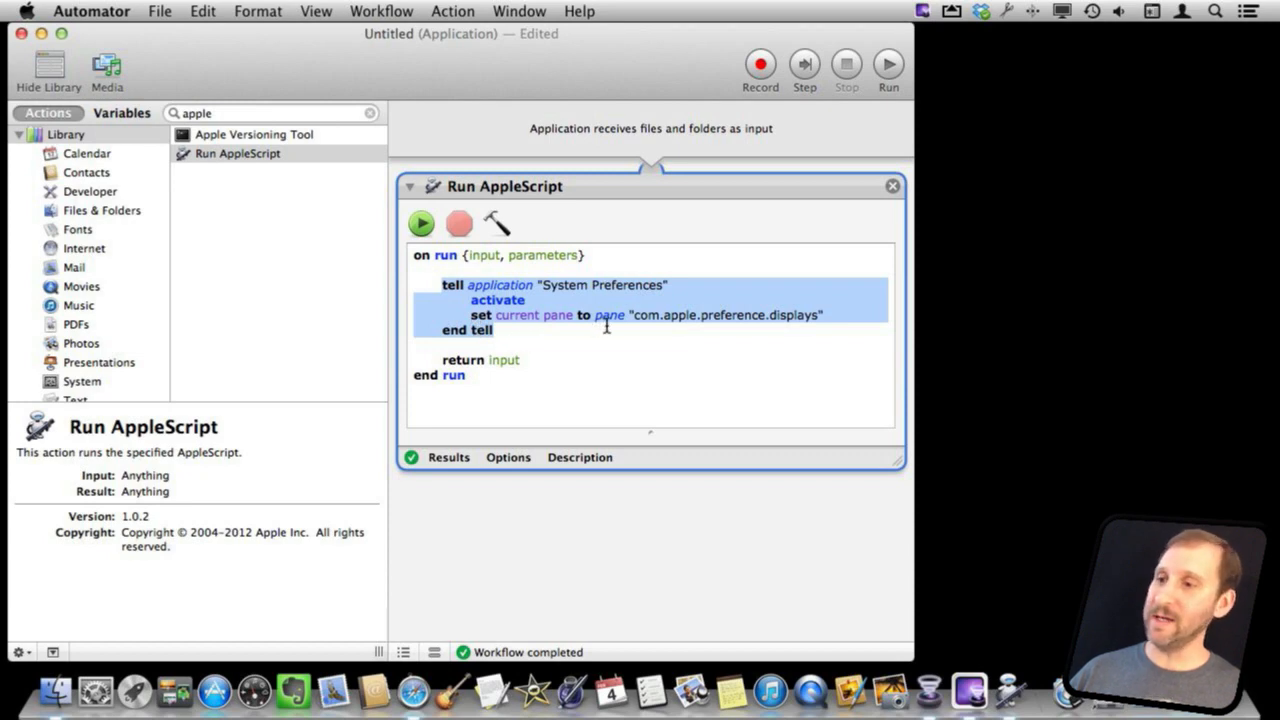
mouse_move(807, 335)
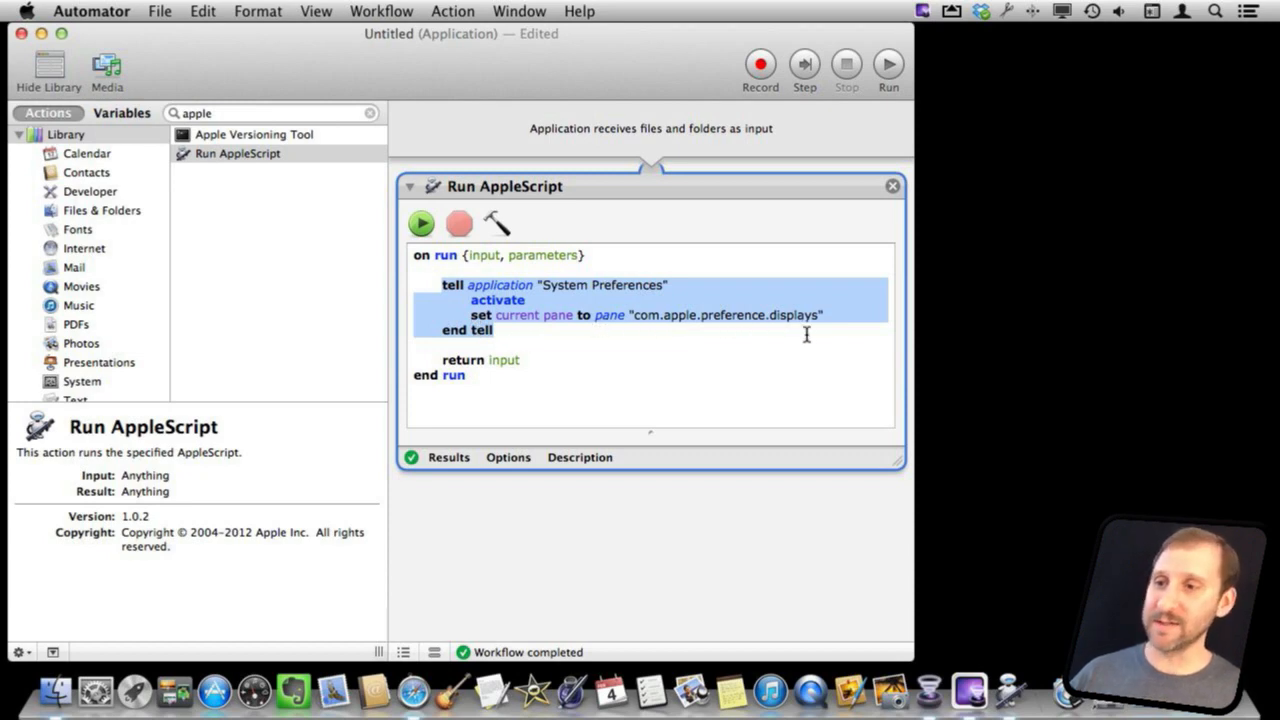
mouse_move(559, 379)
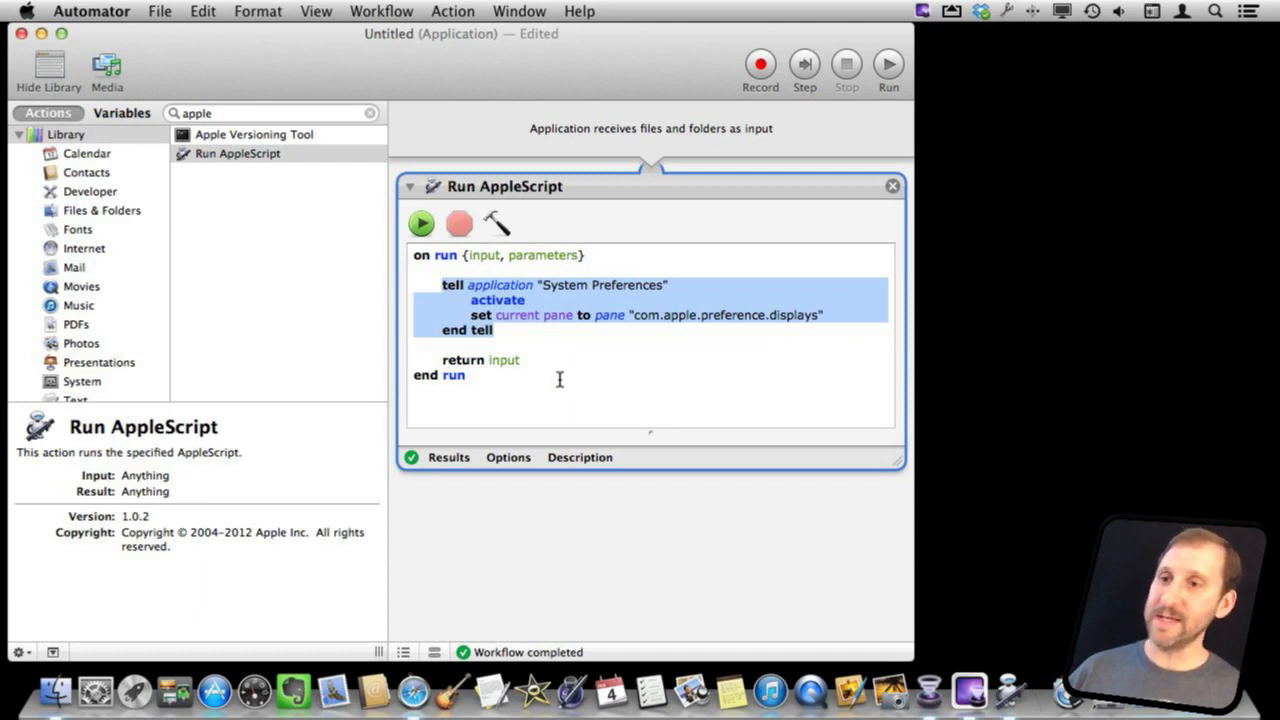
mouse_move(473, 47)
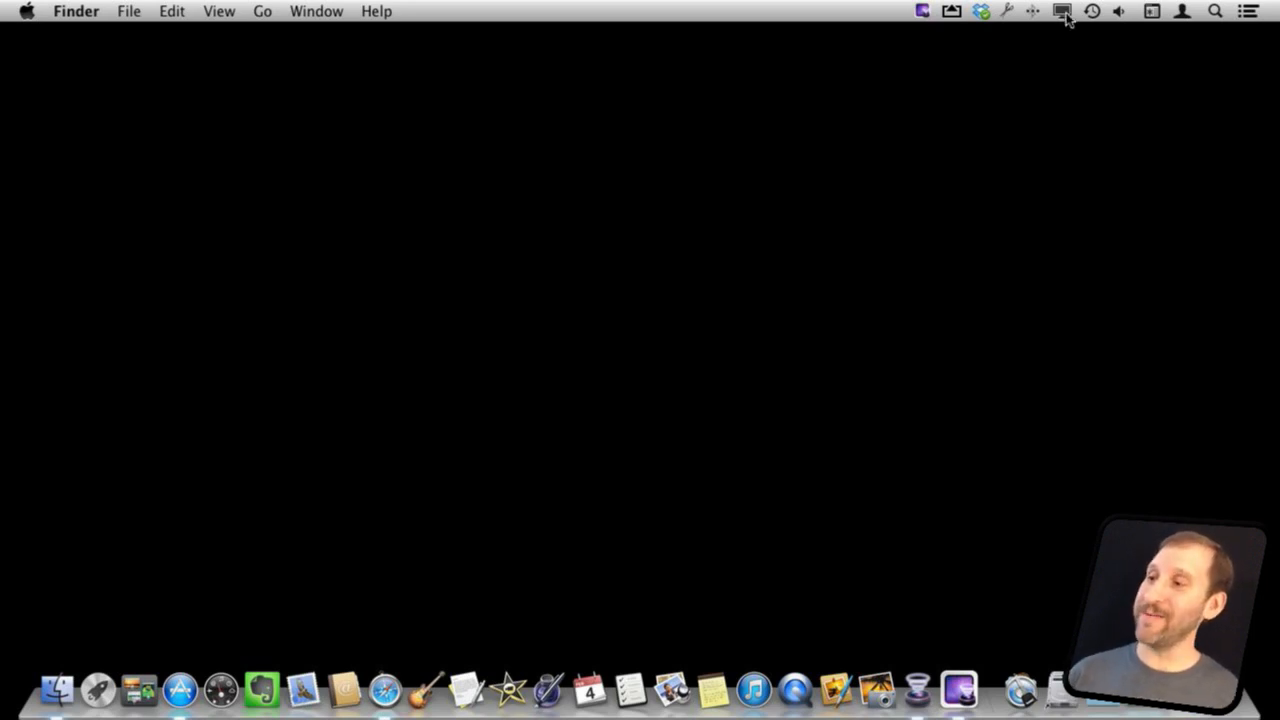
- Show the Display Menu status item's list of resolutions, mirroring and detection options
left_click(1061, 11)
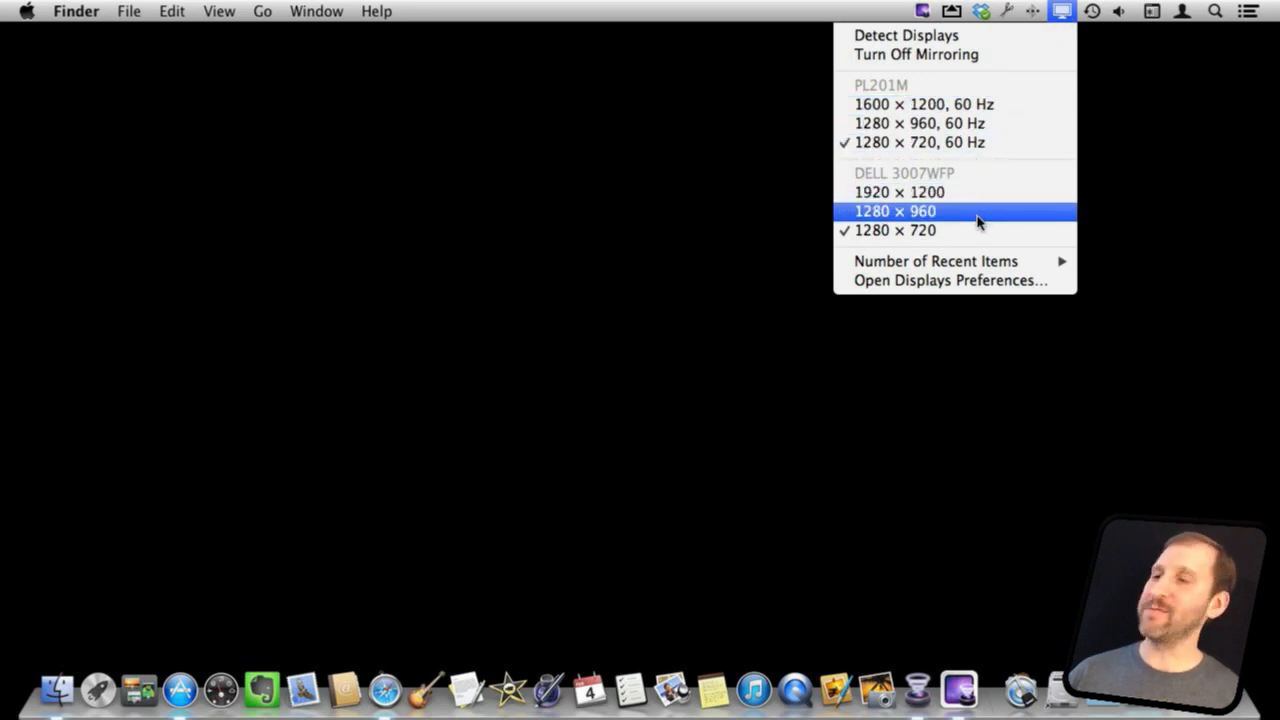
mouse_move(905, 35)
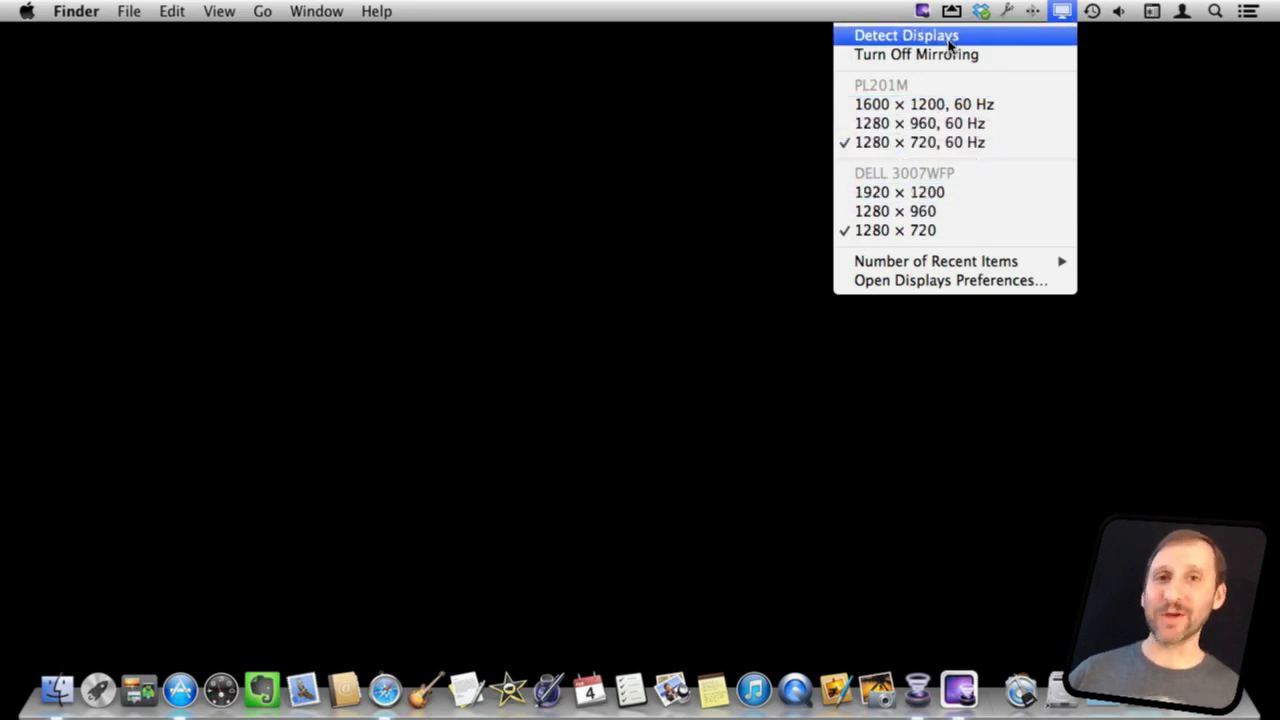
mouse_move(1048, 27)
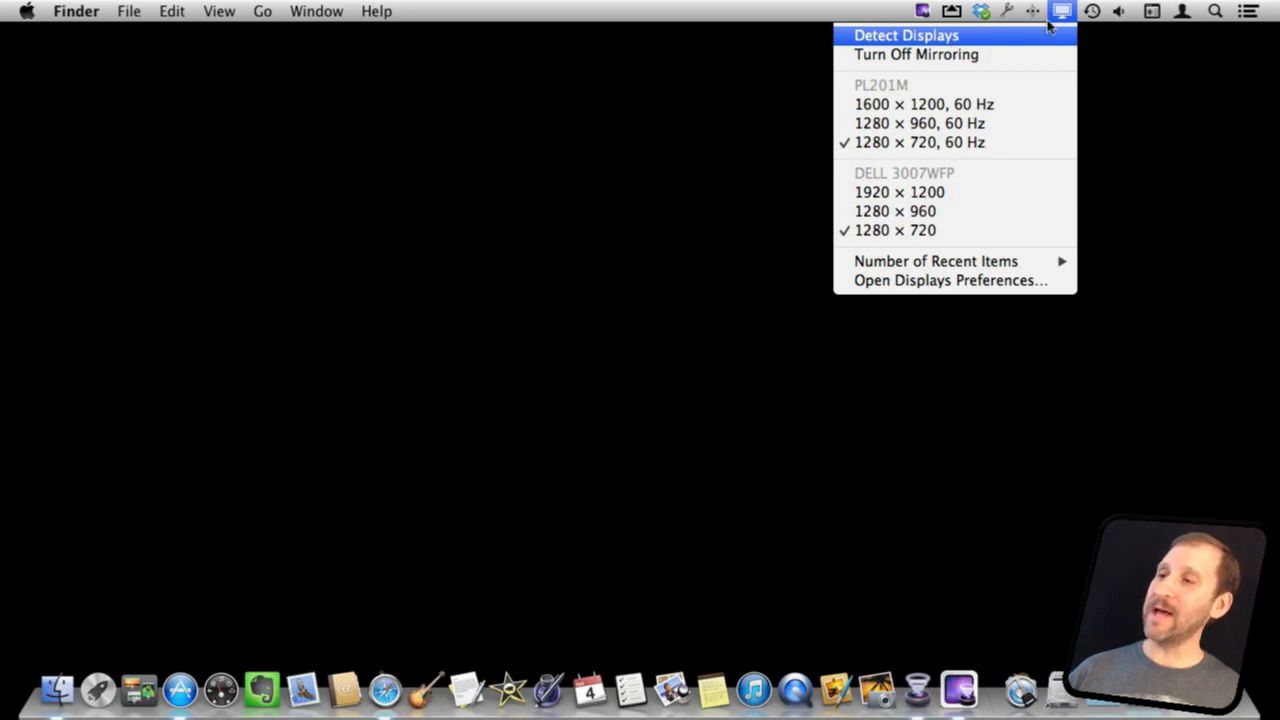
mouse_move(1033, 76)
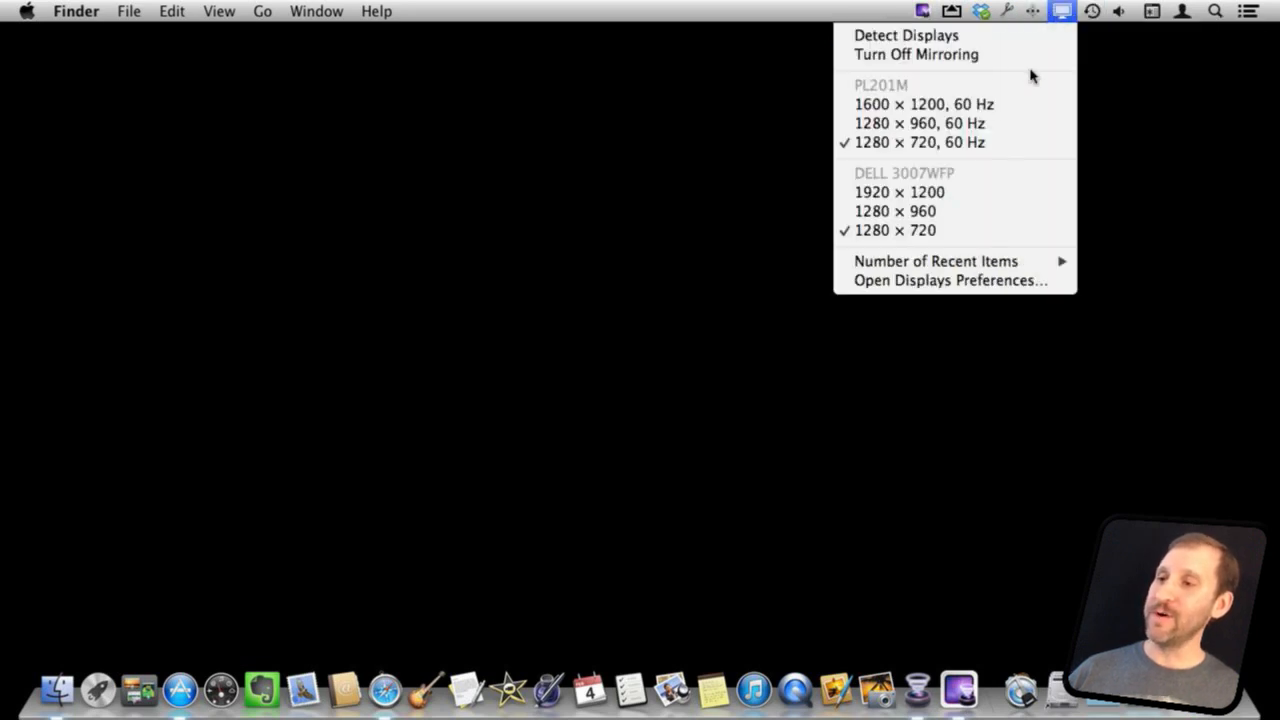
mouse_move(919, 123)
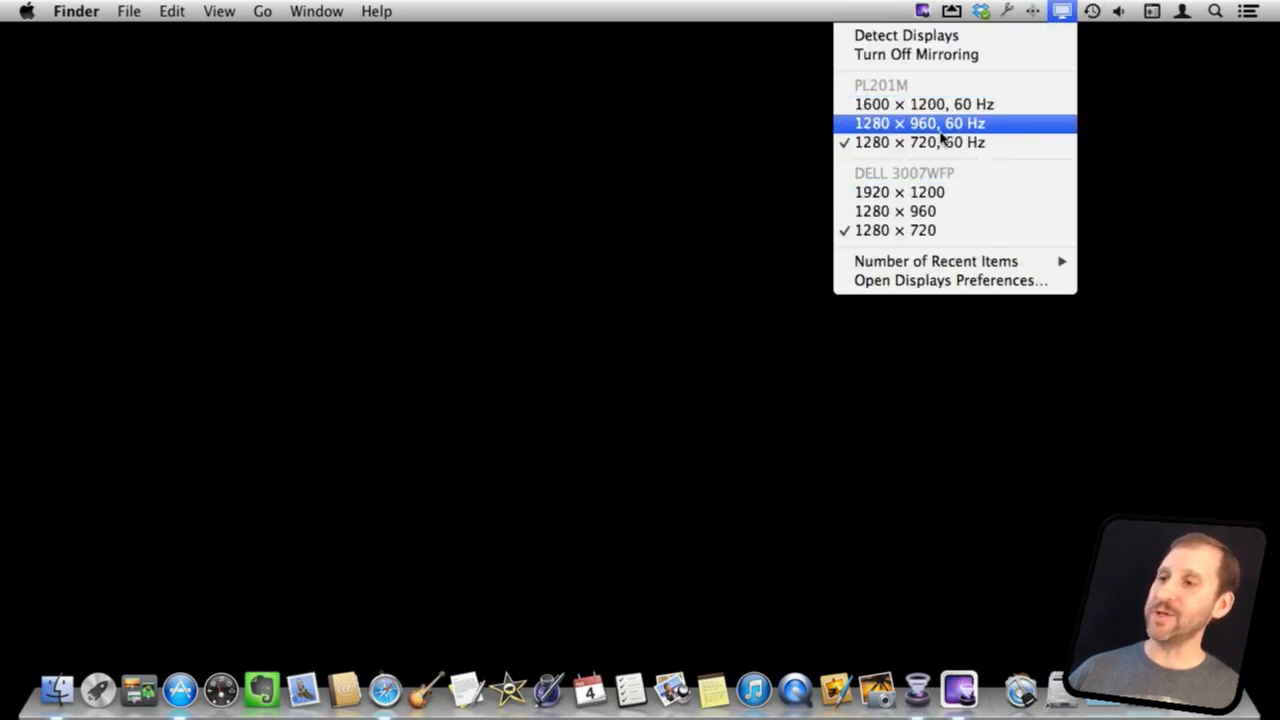
mouse_move(915, 54)
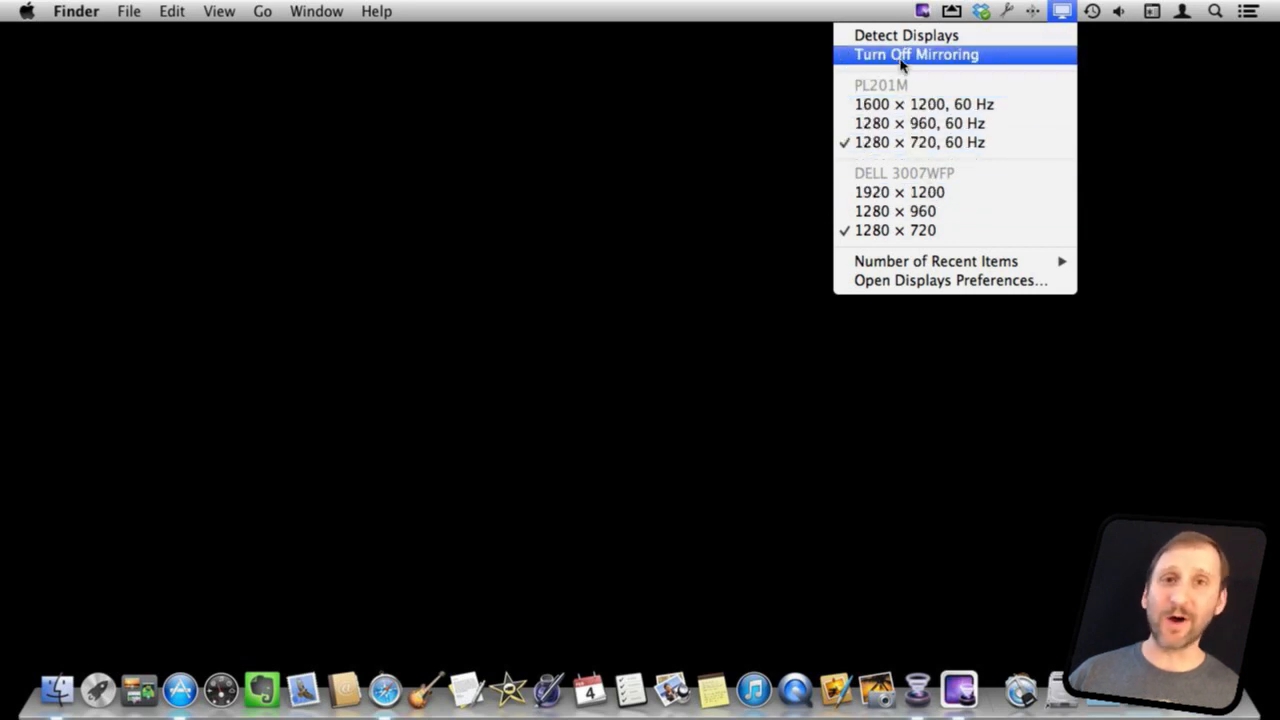
mouse_move(906, 35)
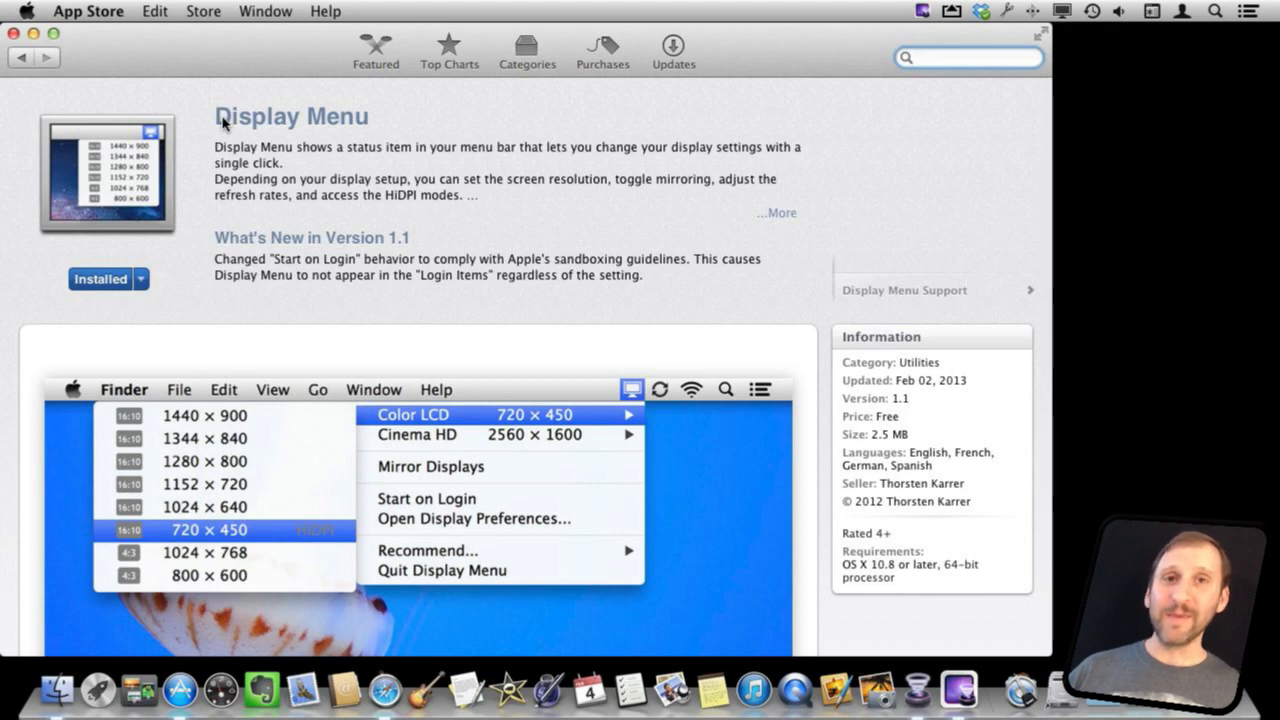
mouse_move(245, 248)
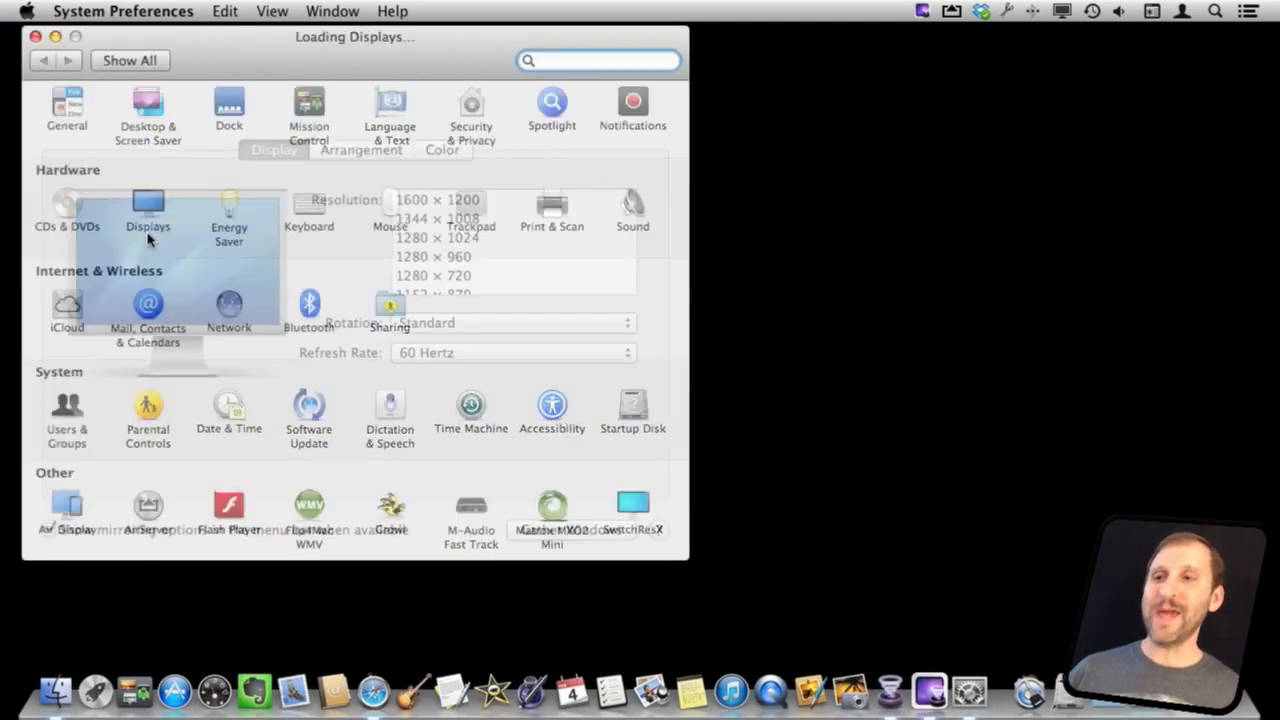
- Load the Displays pane again with the PL201M resolution list
left_click(148, 205)
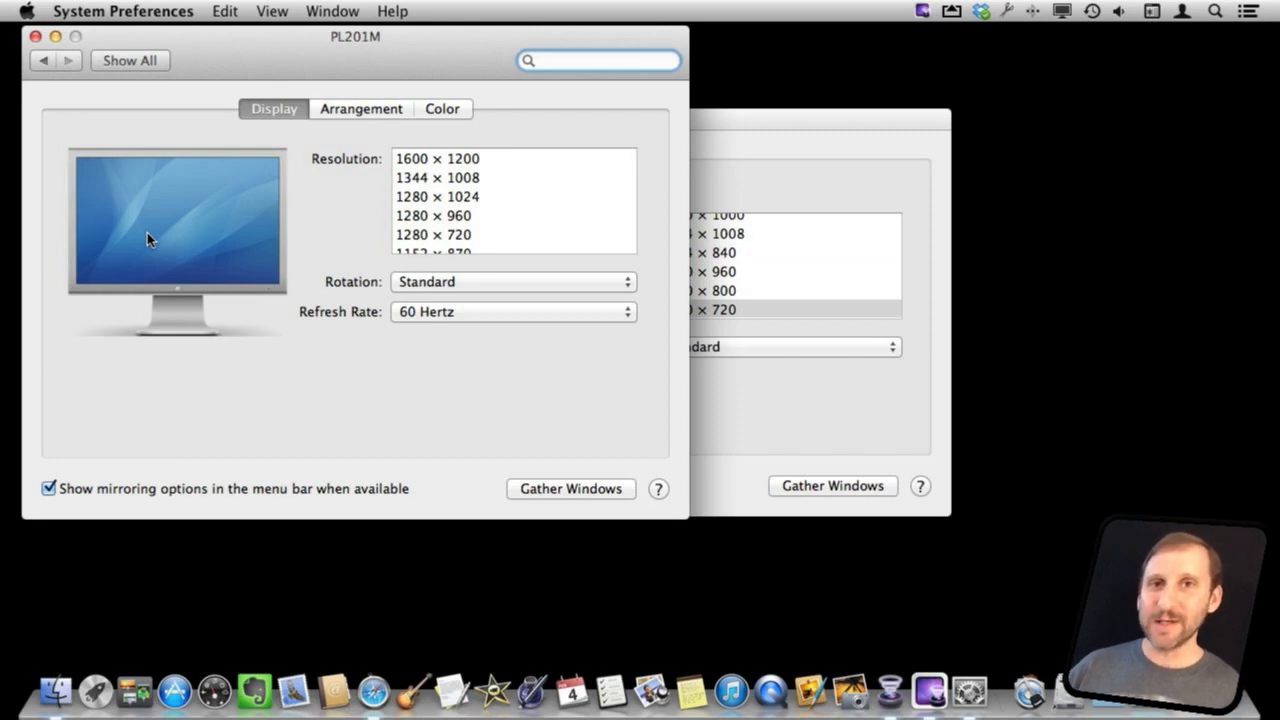
left_click(598, 60)
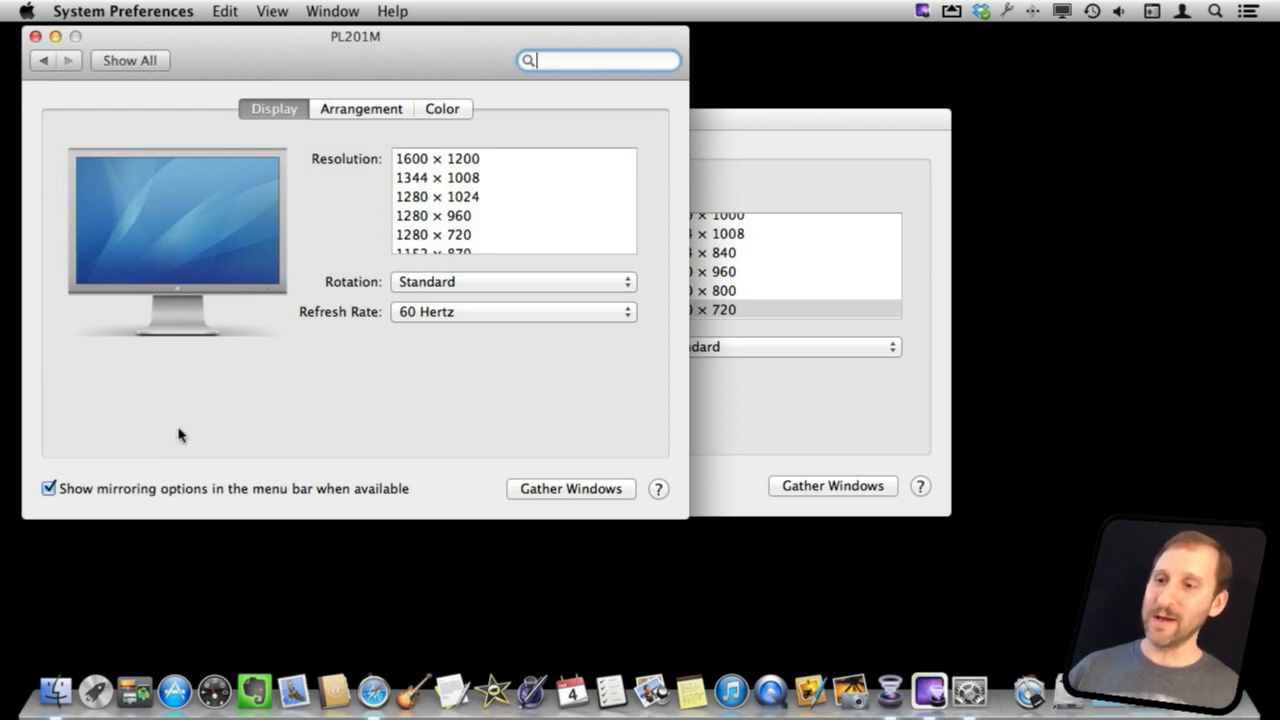
mouse_move(464, 409)
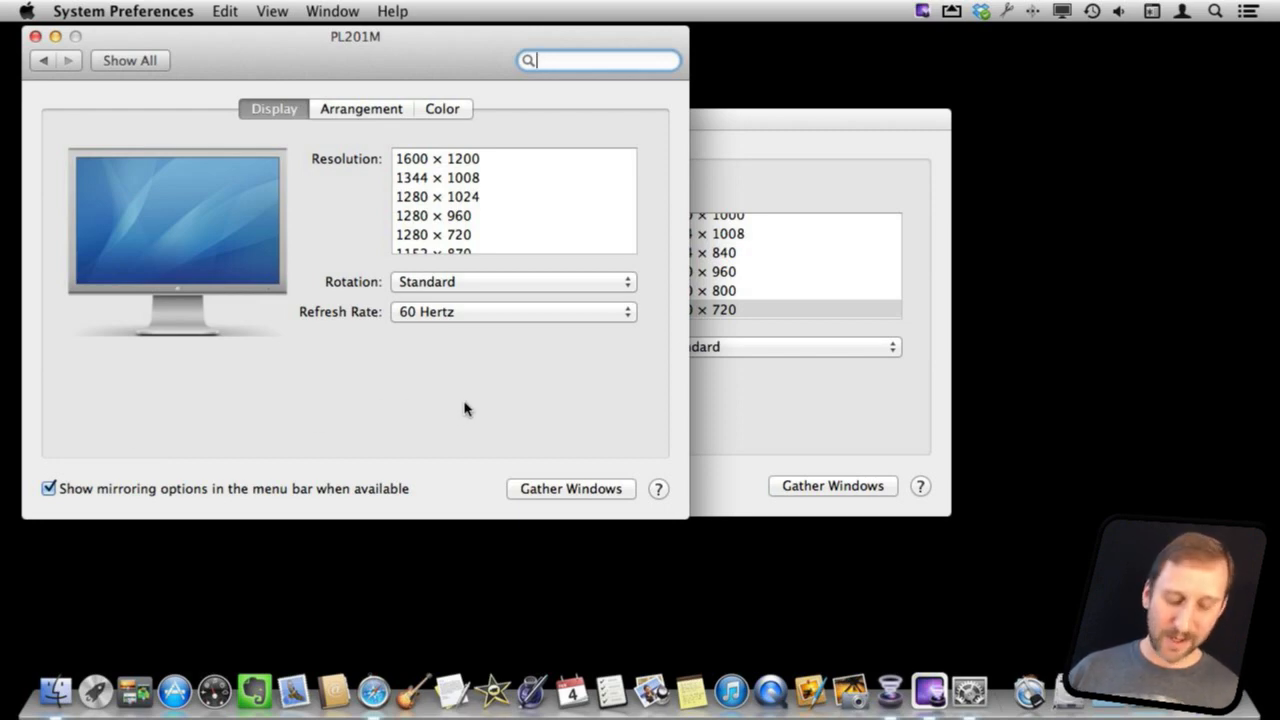